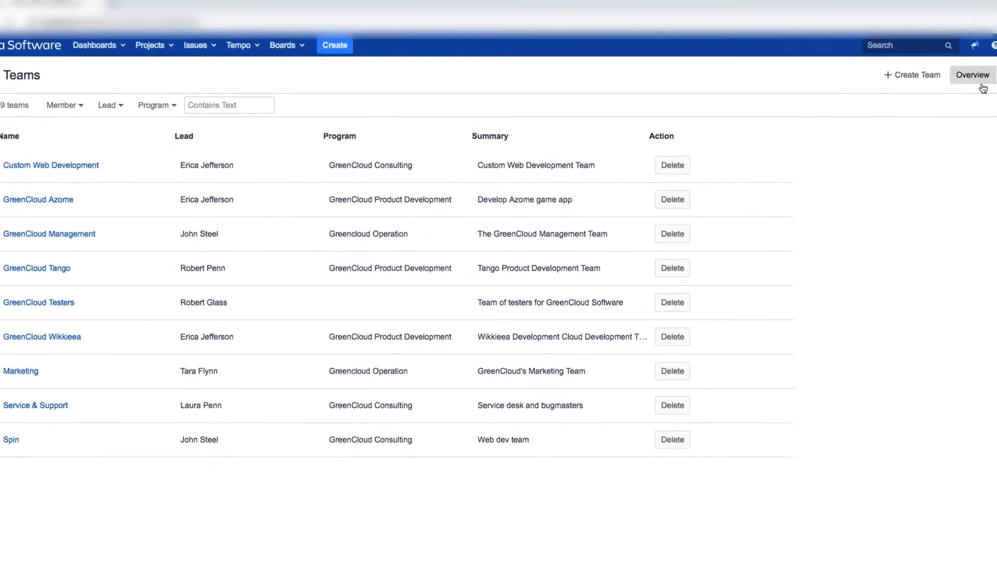
# - Open the Web Development Projects settings from the Administration projects list
pyautogui.click(961, 52)
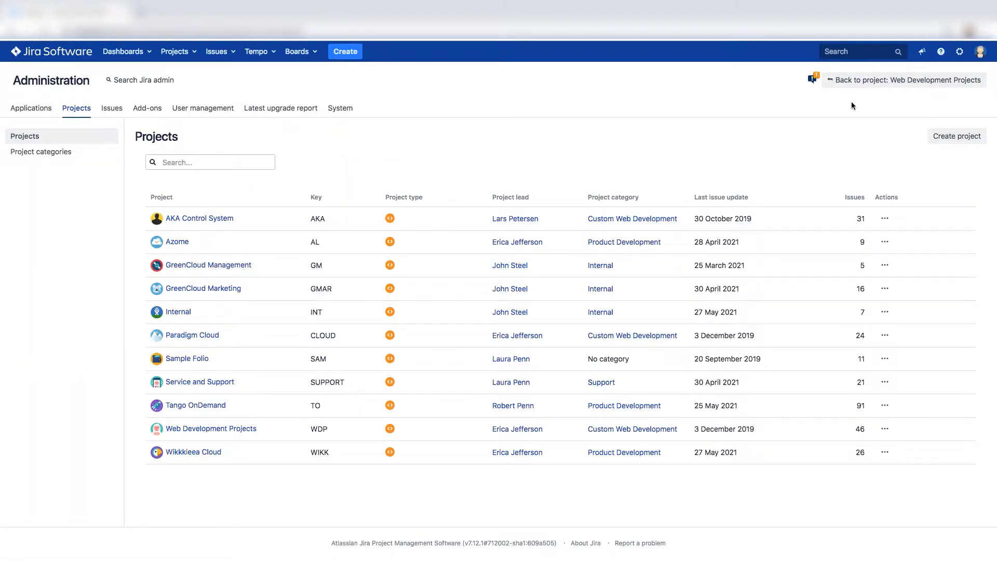
pyautogui.moveTo(195, 406)
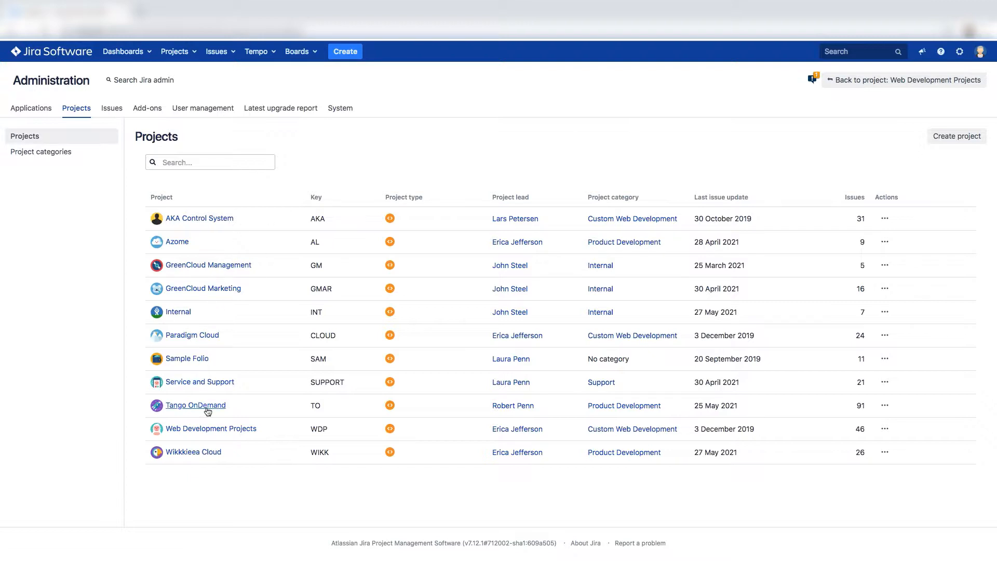
pyautogui.moveTo(210, 428)
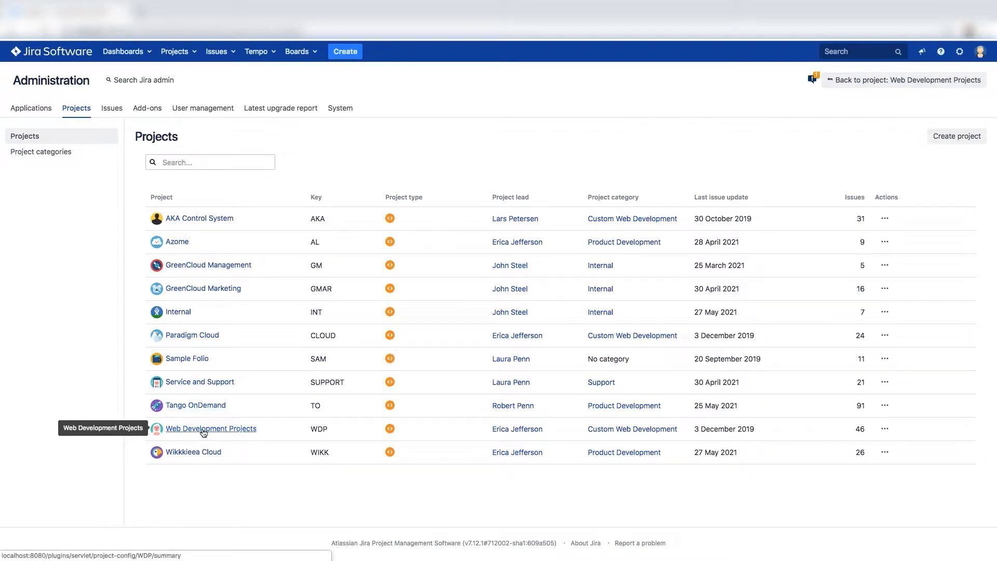
pyautogui.click(210, 428)
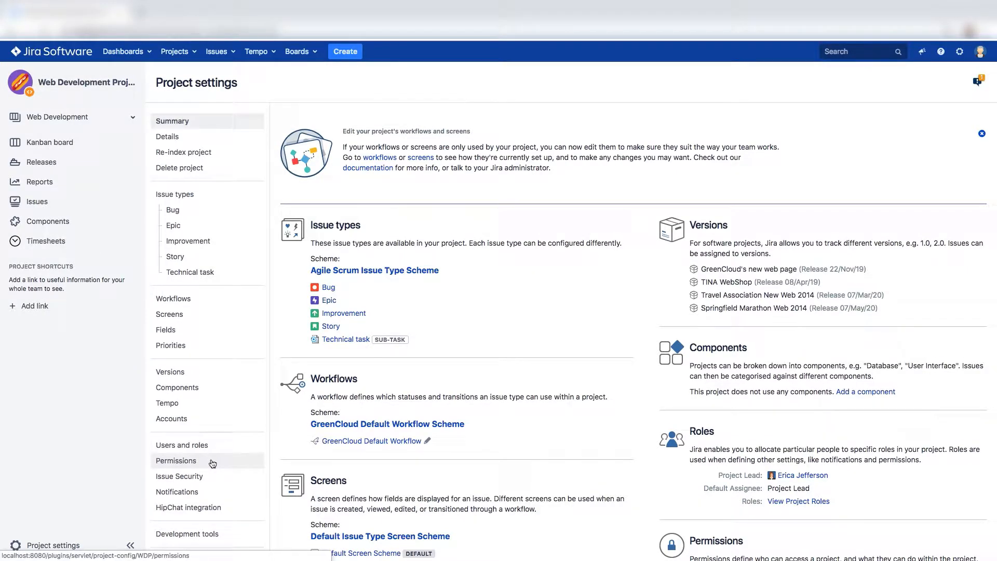
# - Show the Web Development Projects permission scheme down to the worklog permissions
pyautogui.click(176, 460)
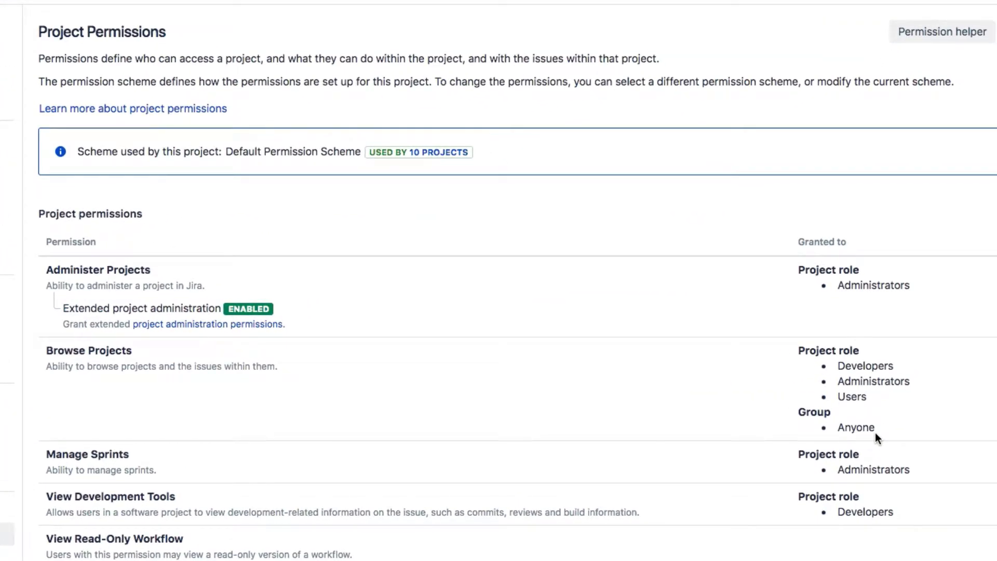
pyautogui.scroll(-3)
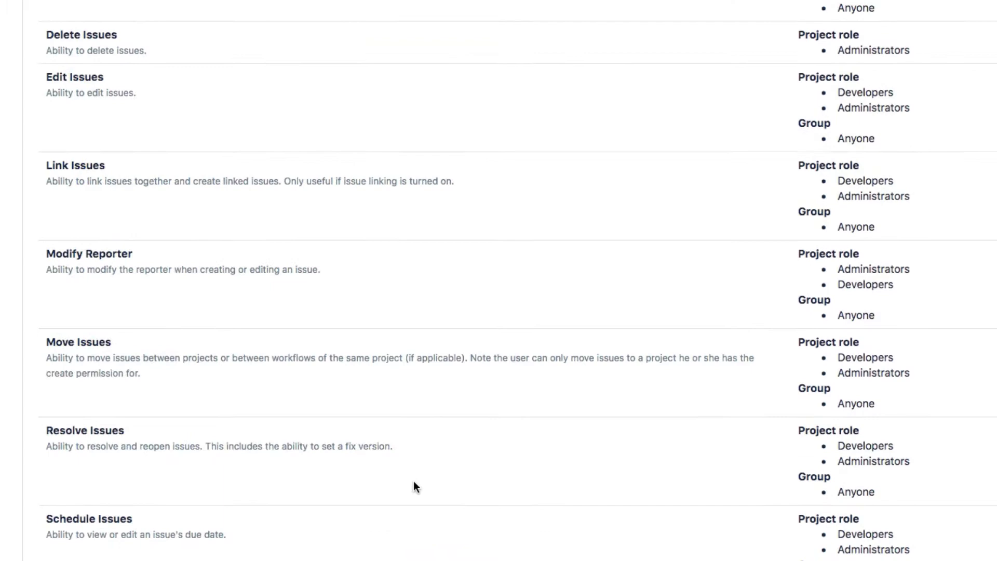
pyautogui.scroll(-3)
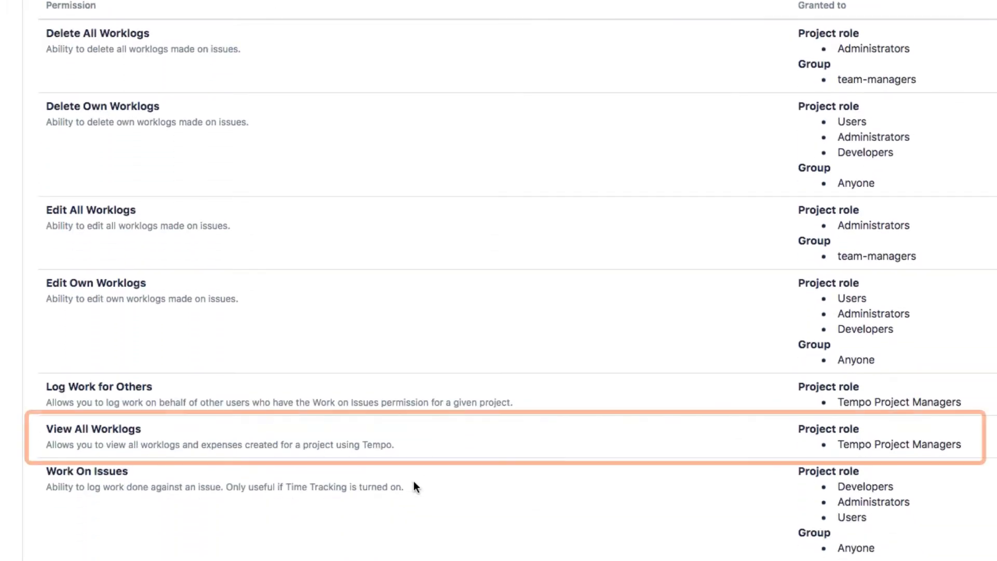
pyautogui.moveTo(375, 439)
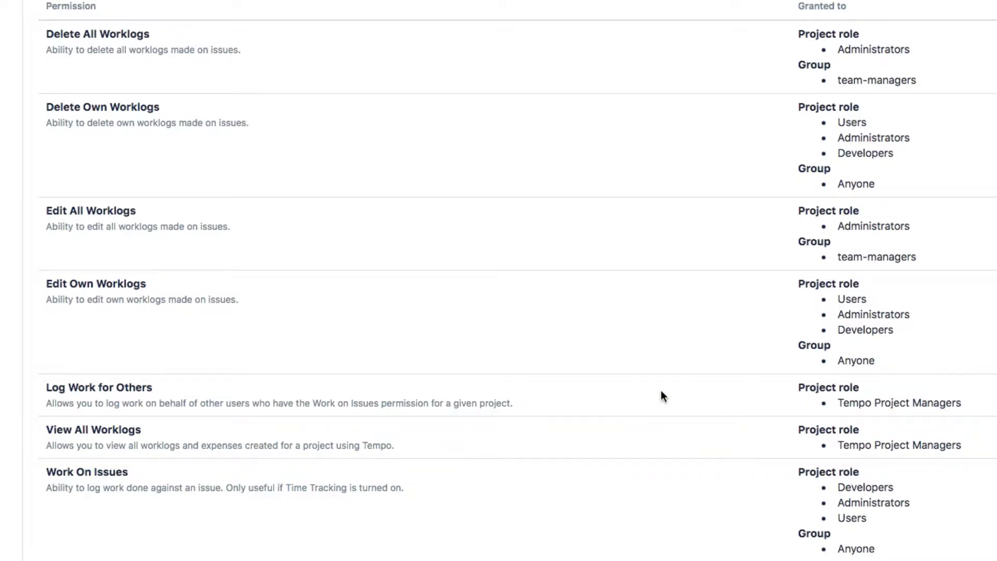
pyautogui.scroll(3)
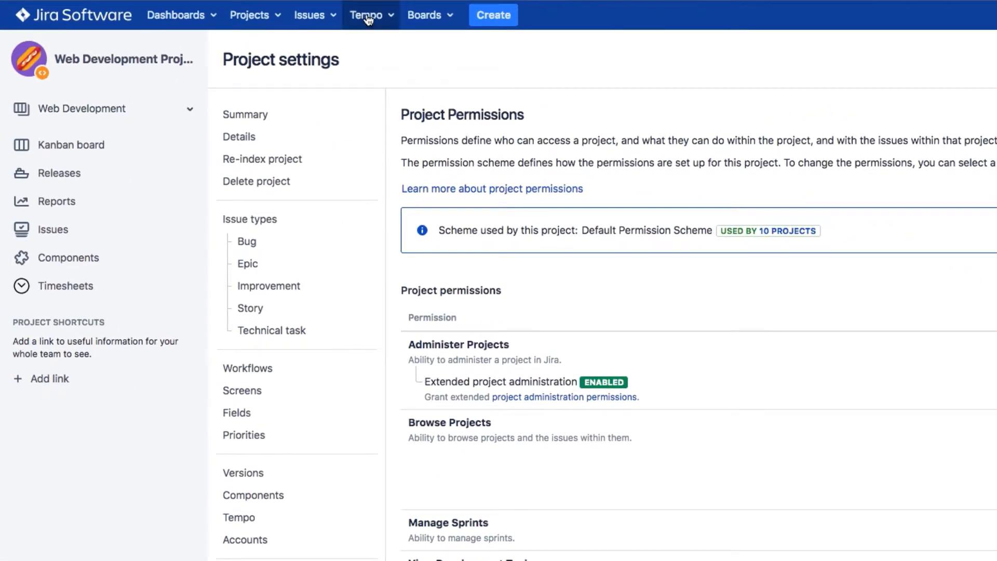
pyautogui.click(366, 15)
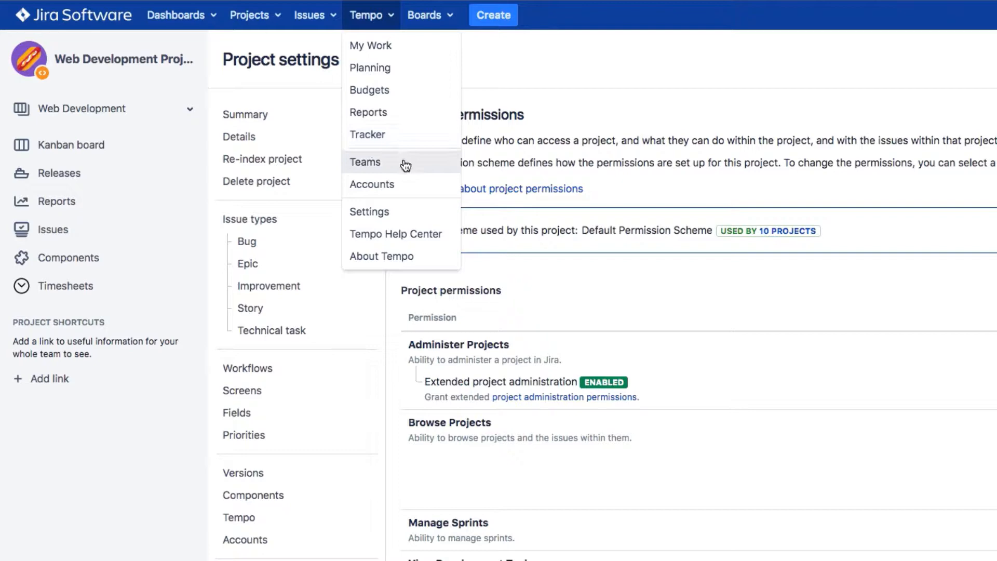
pyautogui.click(366, 162)
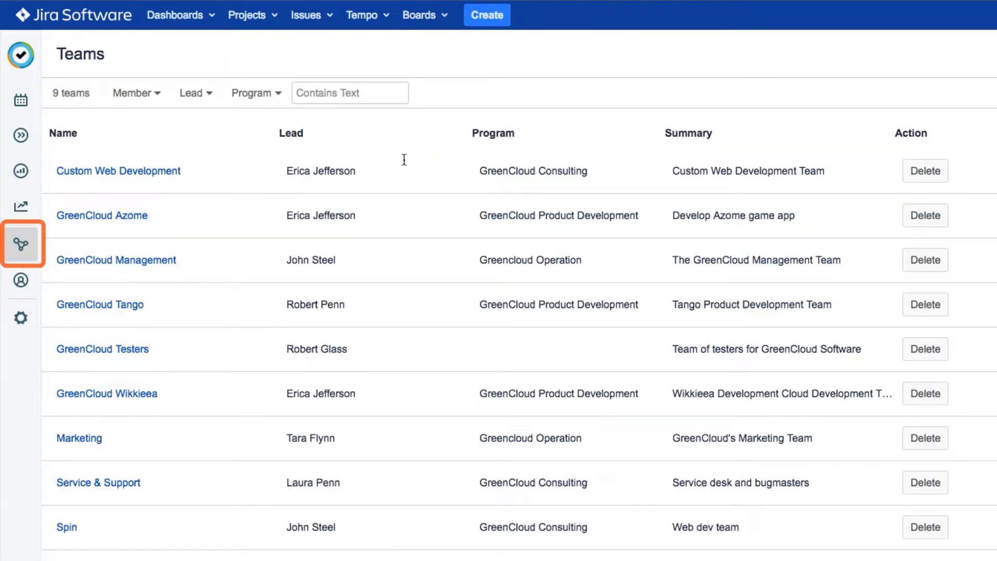
pyautogui.moveTo(283, 289)
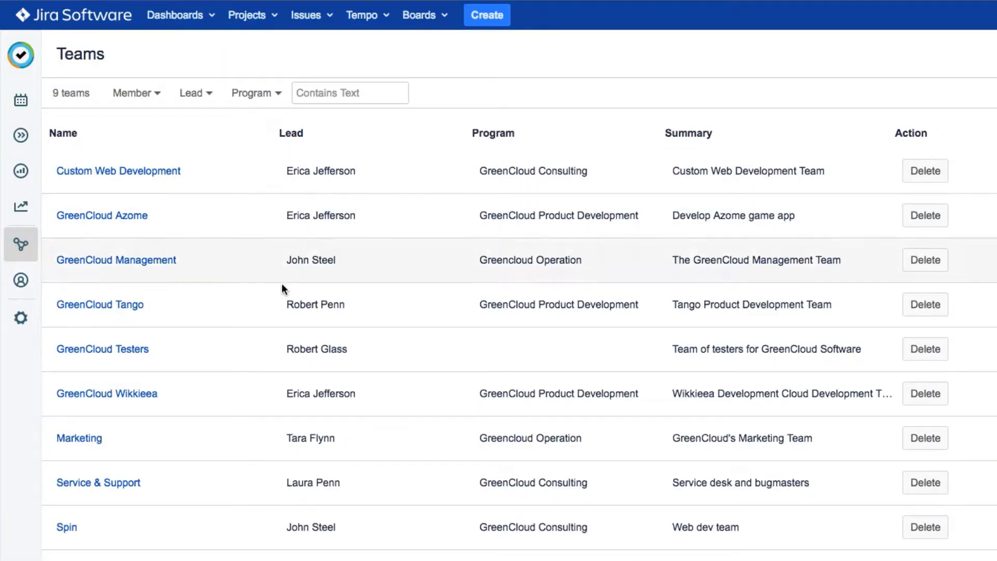
pyautogui.moveTo(66, 528)
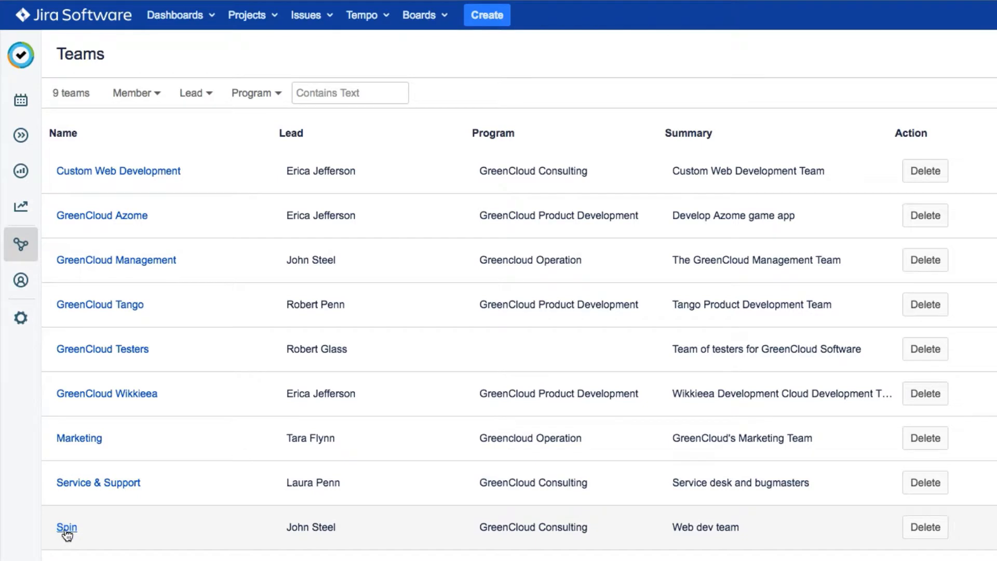
pyautogui.click(66, 527)
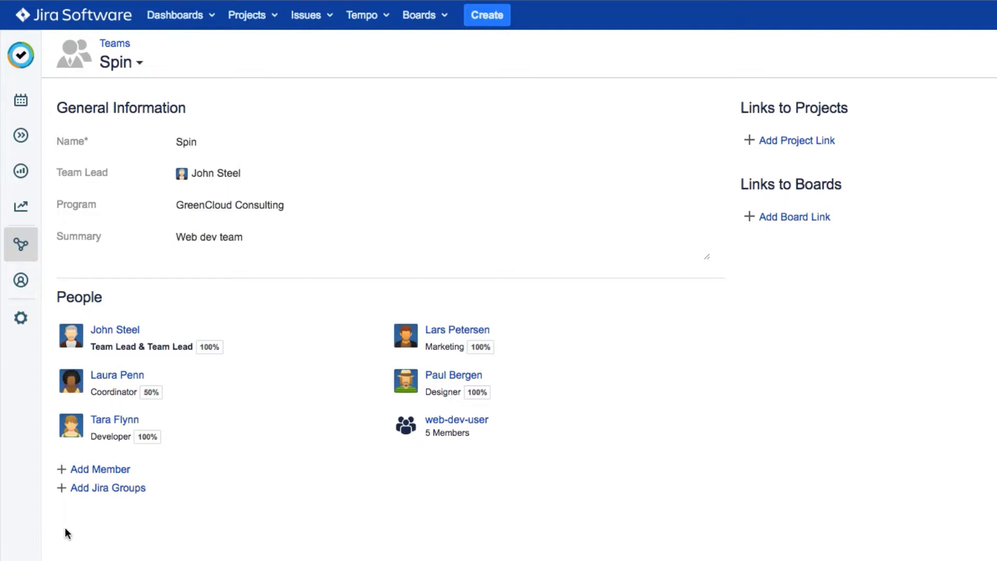
pyautogui.moveTo(185, 480)
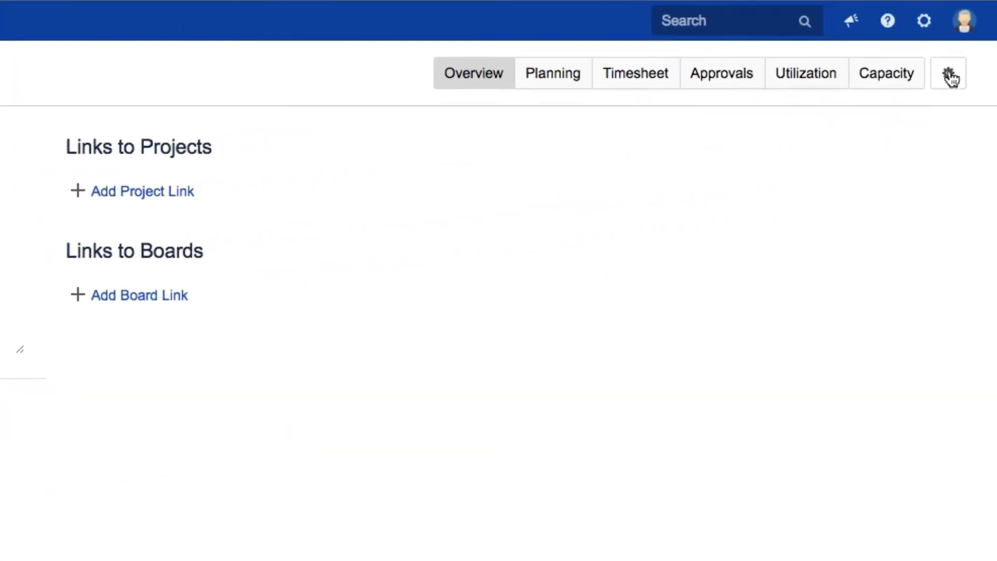
pyautogui.click(947, 73)
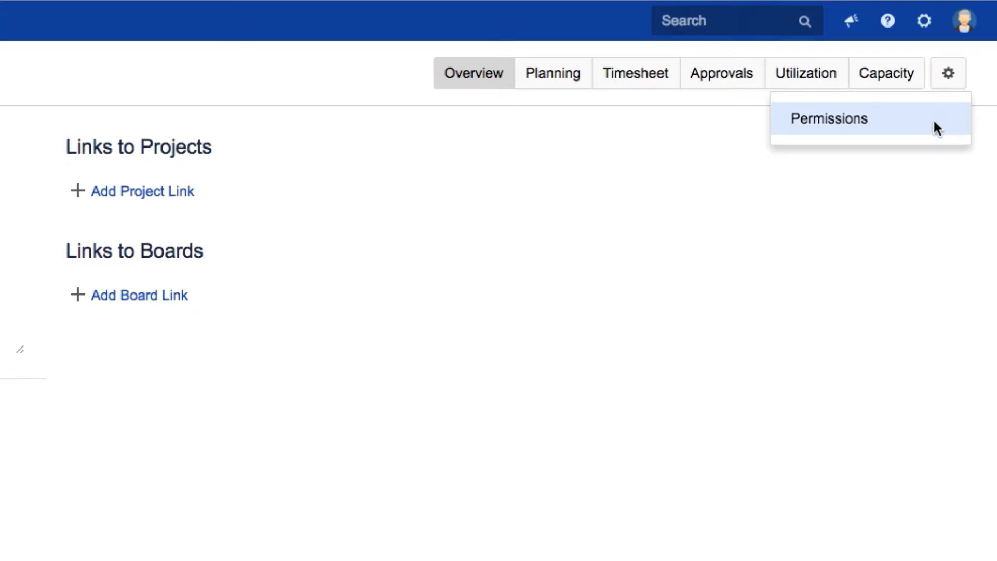
pyautogui.click(829, 119)
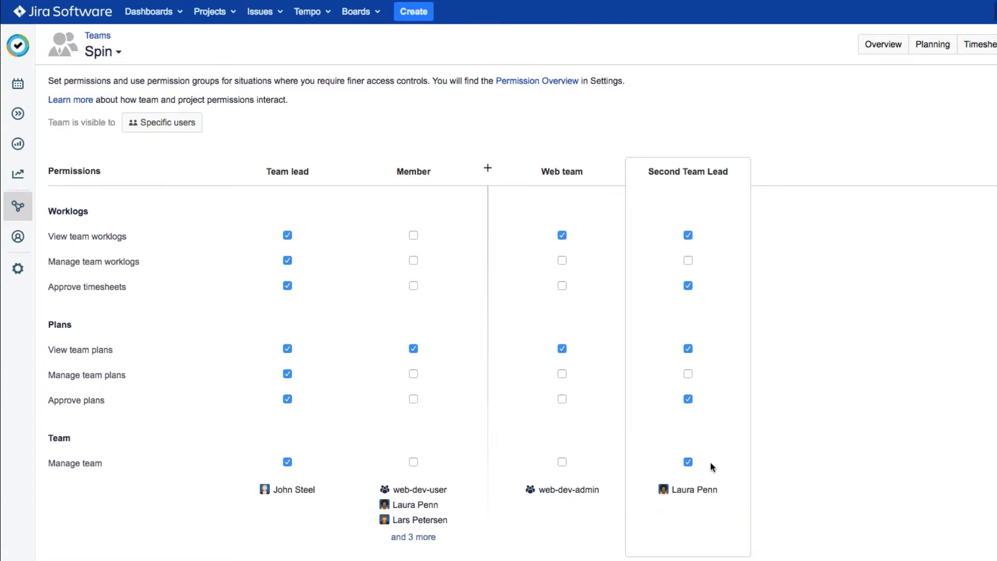
pyautogui.click(883, 44)
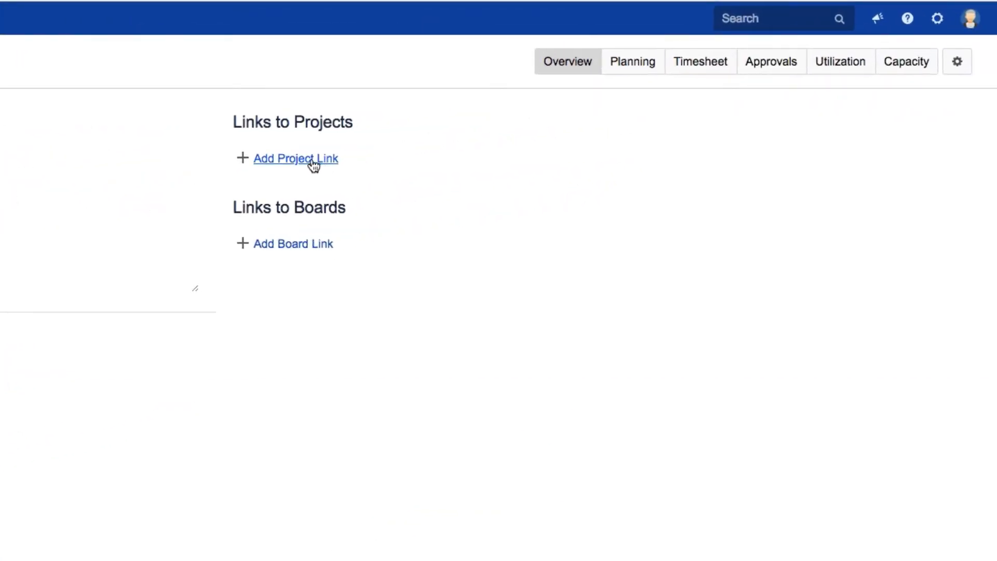
# - Add project links from Spin to WDP (Web Development Projects) and INT (Internal)
pyautogui.click(295, 159)
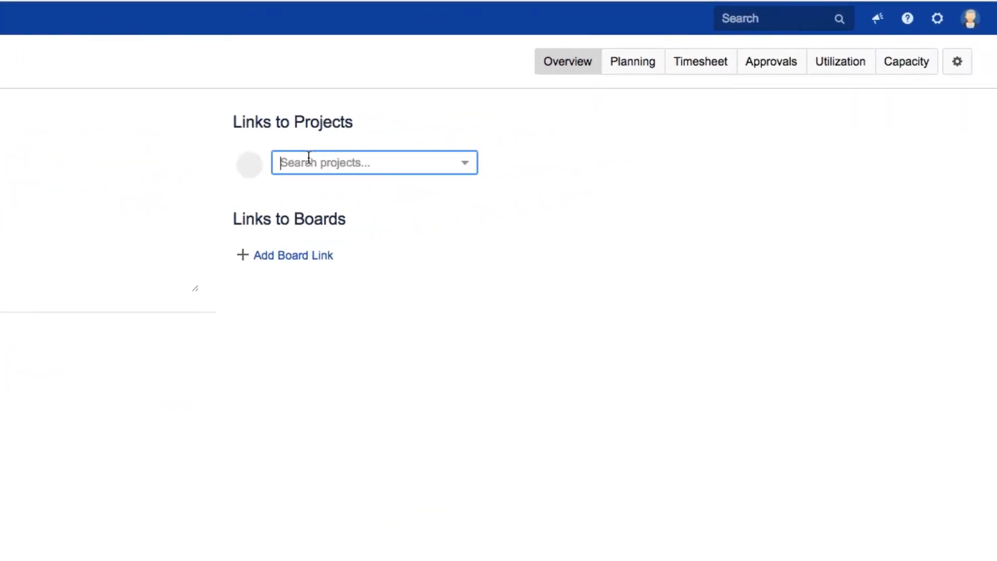
pyautogui.write('W')
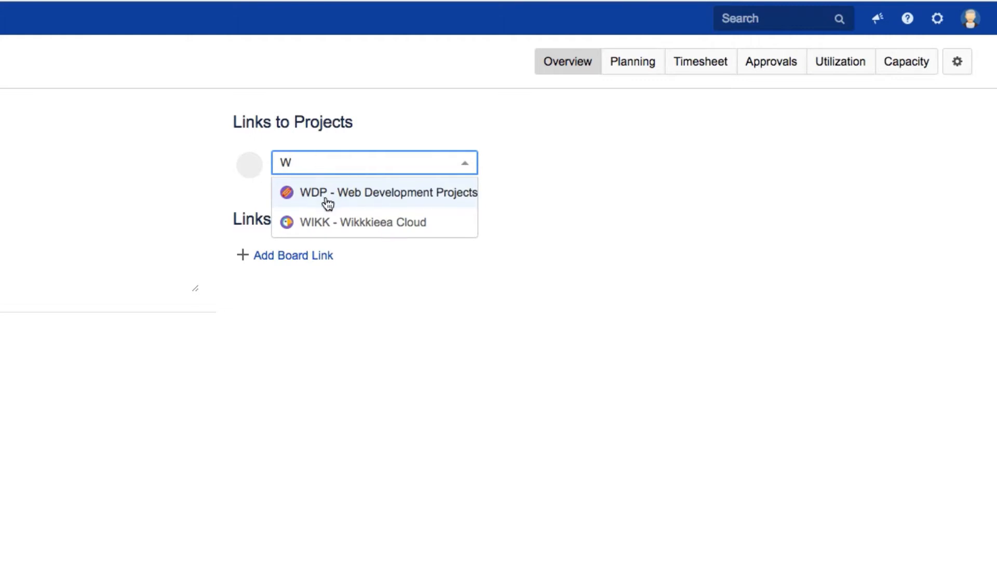
pyautogui.click(390, 192)
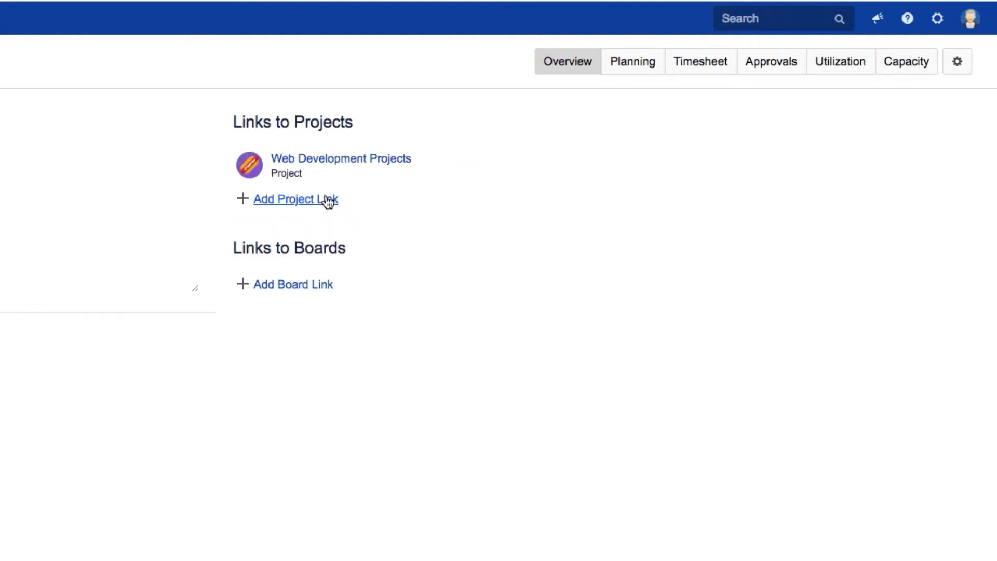
pyautogui.click(296, 199)
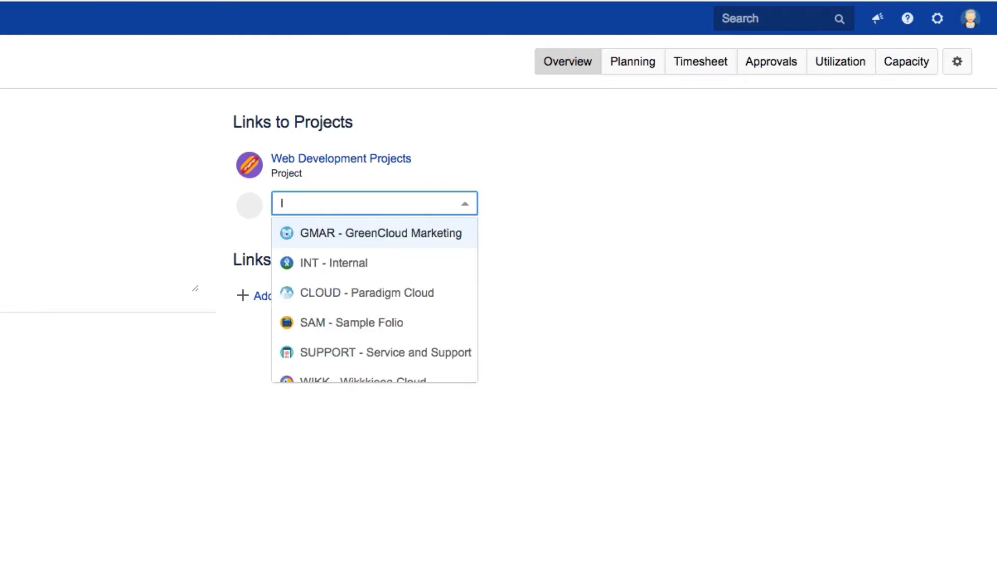
pyautogui.moveTo(378, 264)
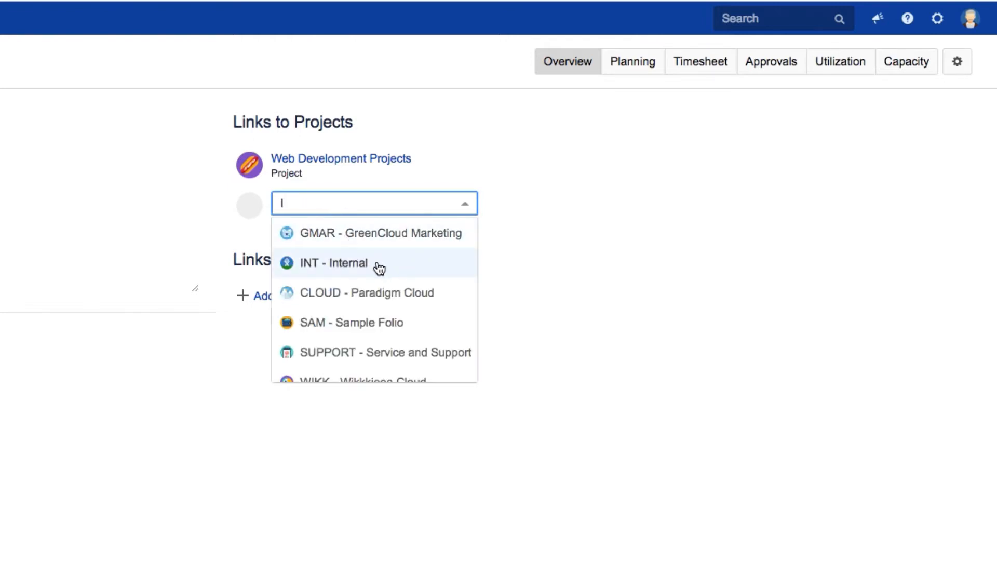
pyautogui.click(334, 263)
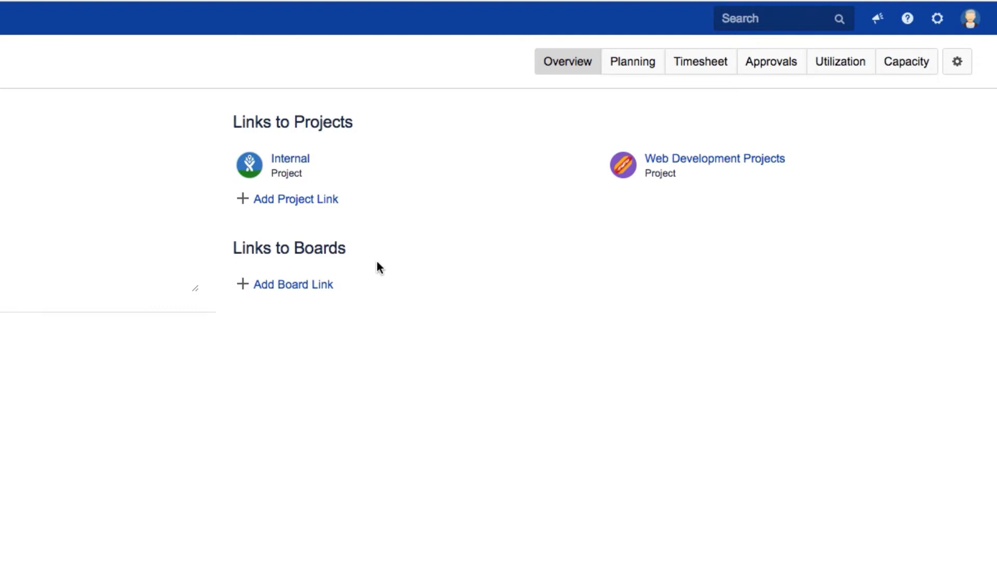
# - Link Spin to the Web Development board, then open Web Development Projects' issues
pyautogui.click(292, 284)
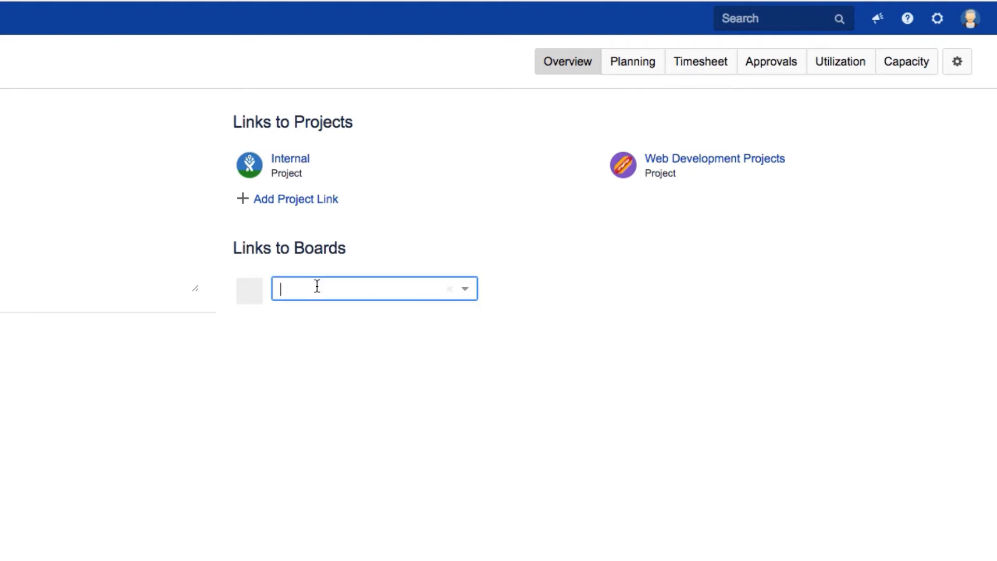
pyautogui.write('w')
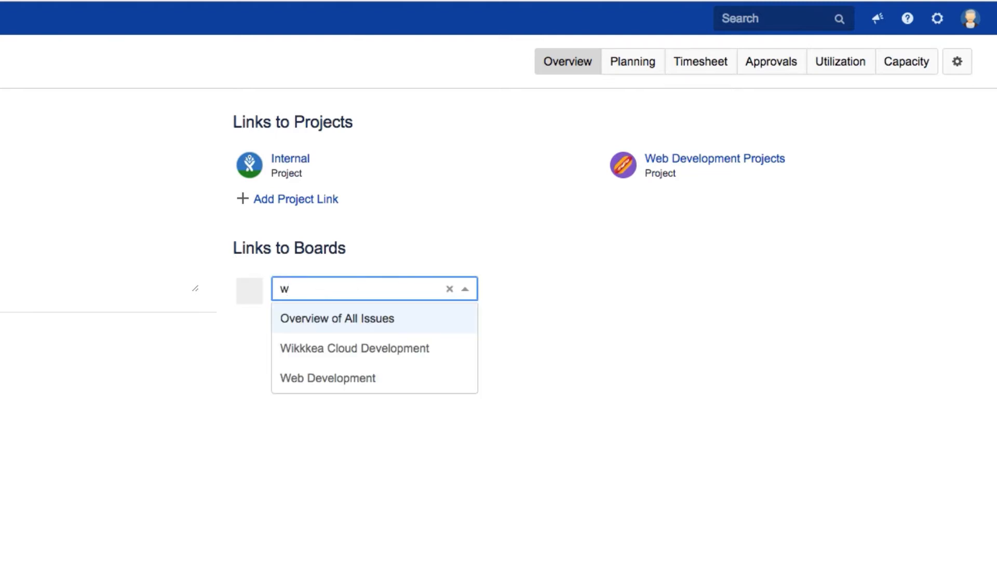
pyautogui.moveTo(328, 378)
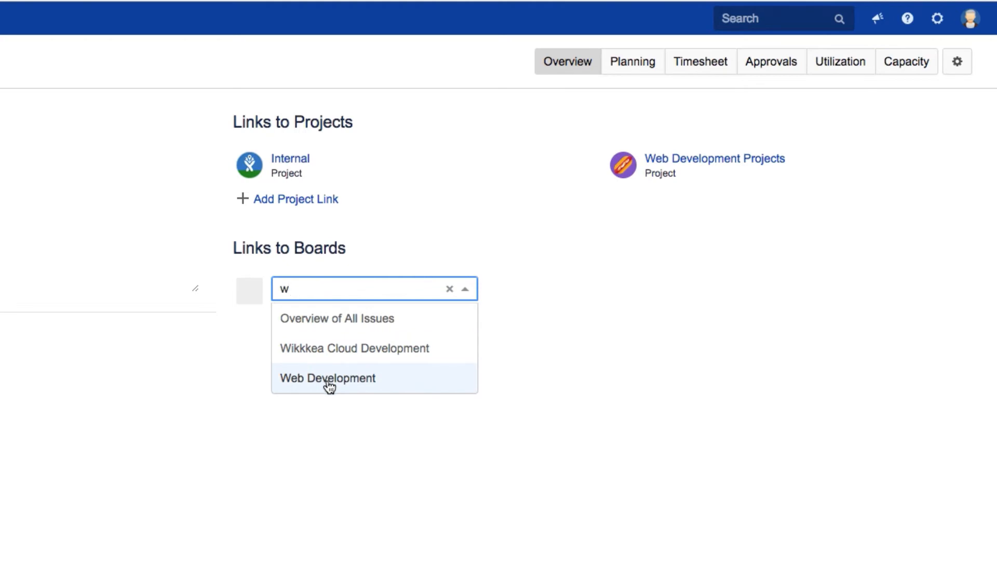
pyautogui.click(328, 378)
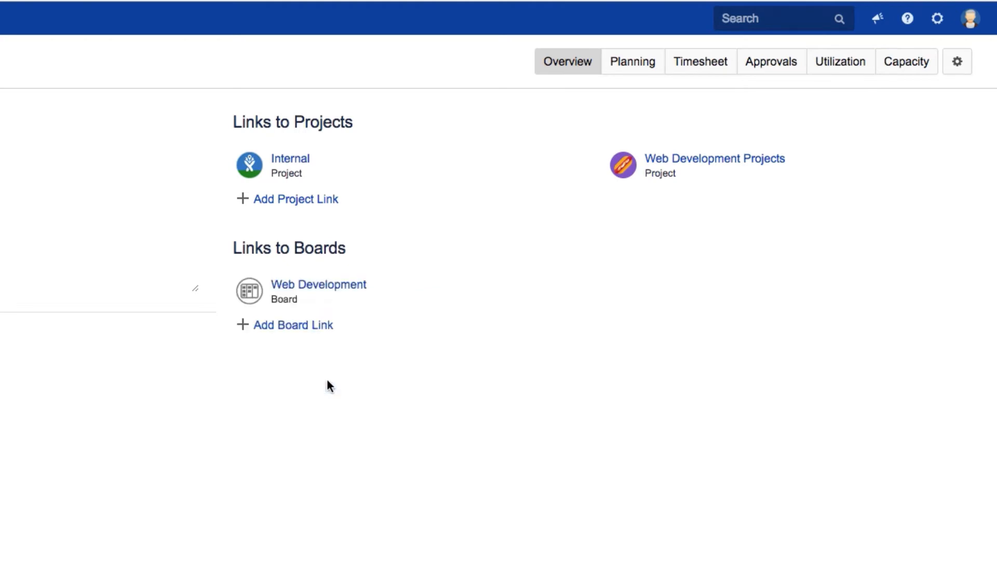
pyautogui.moveTo(702, 164)
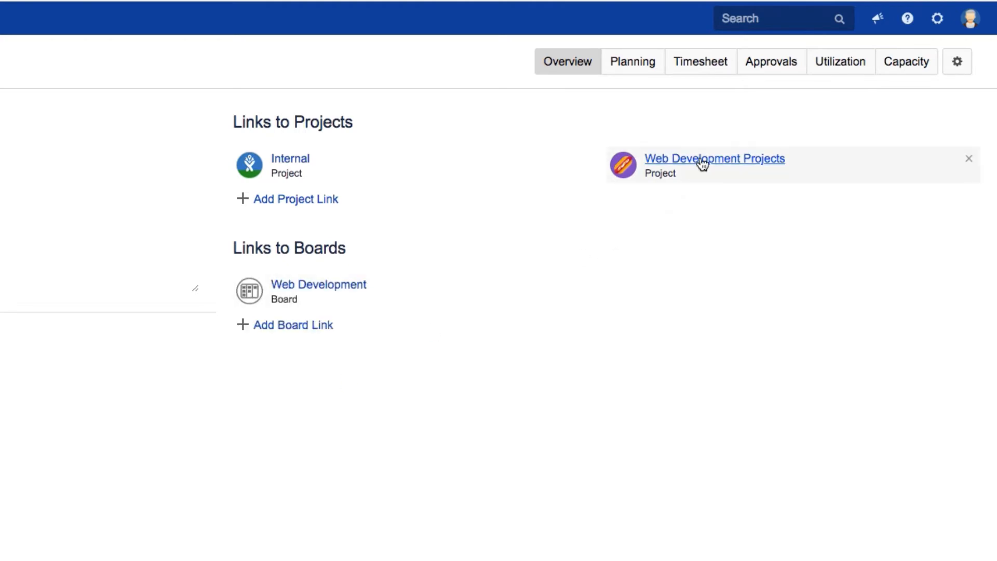
pyautogui.click(714, 158)
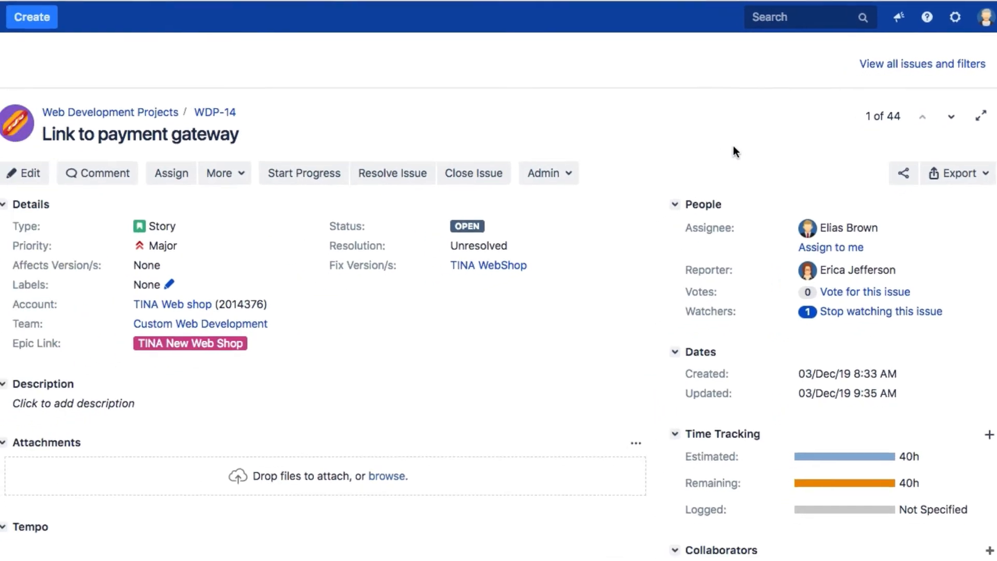